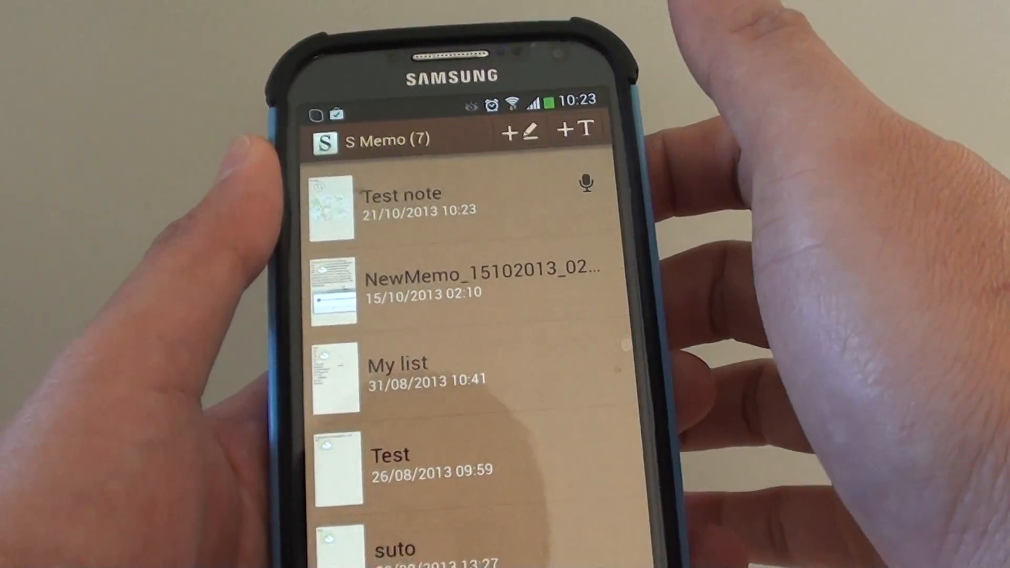
Step: Open the Test note and show its delete, share, export and favourites actions
{"action": "left_click", "coordinate": [400, 200]}
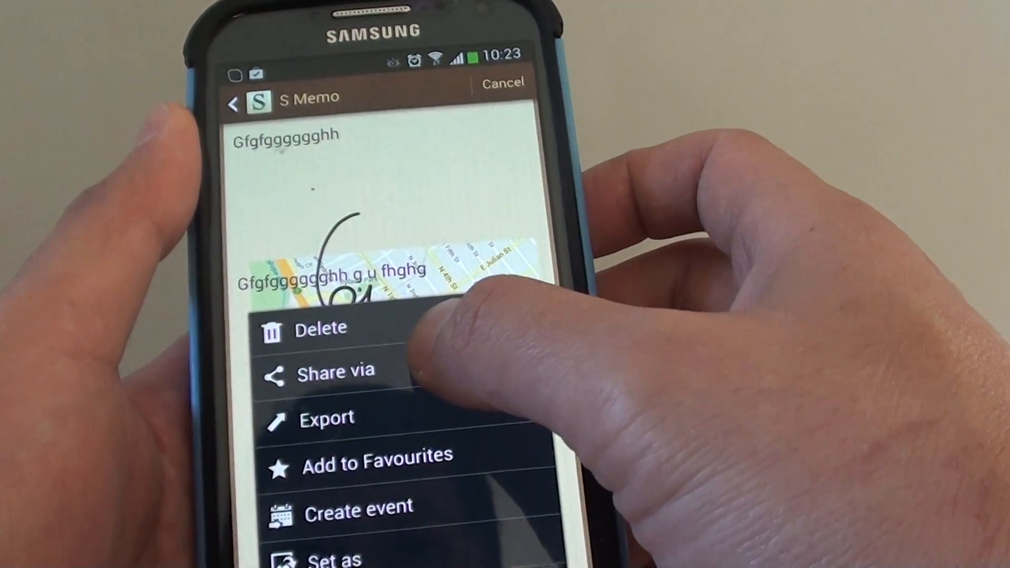
Step: Choose Share via and browse the list of apps that can receive the note
{"action": "left_click", "coordinate": [327, 418]}
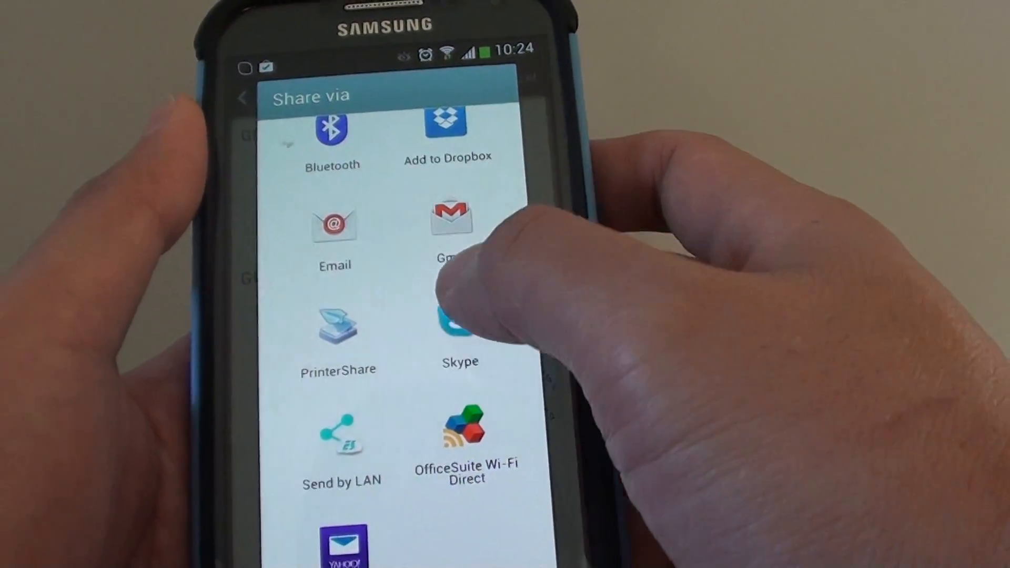
{"action": "scroll", "scroll_direction": "down", "scroll_amount": 3}
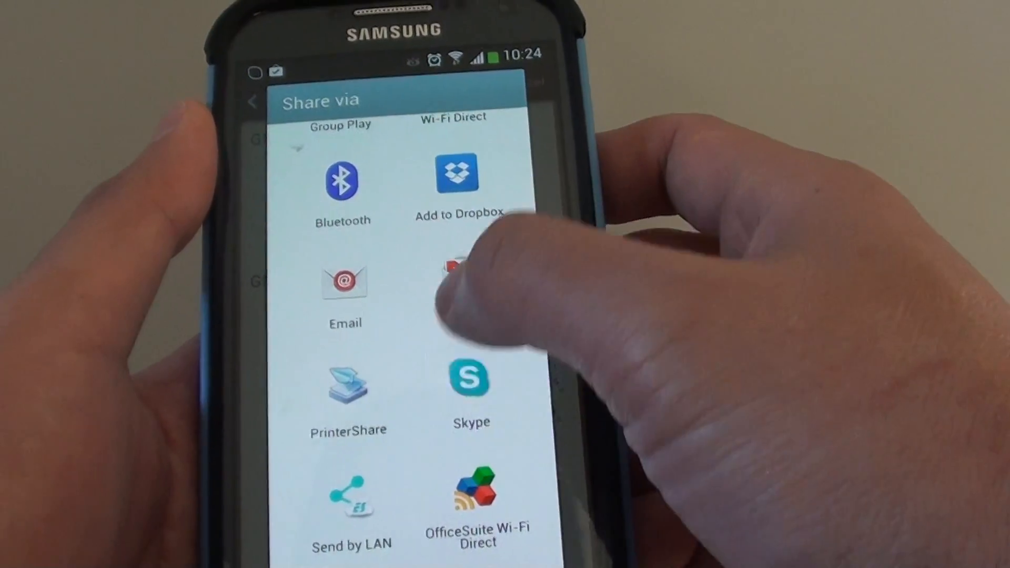
{"action": "scroll", "scroll_direction": "down", "scroll_amount": 3}
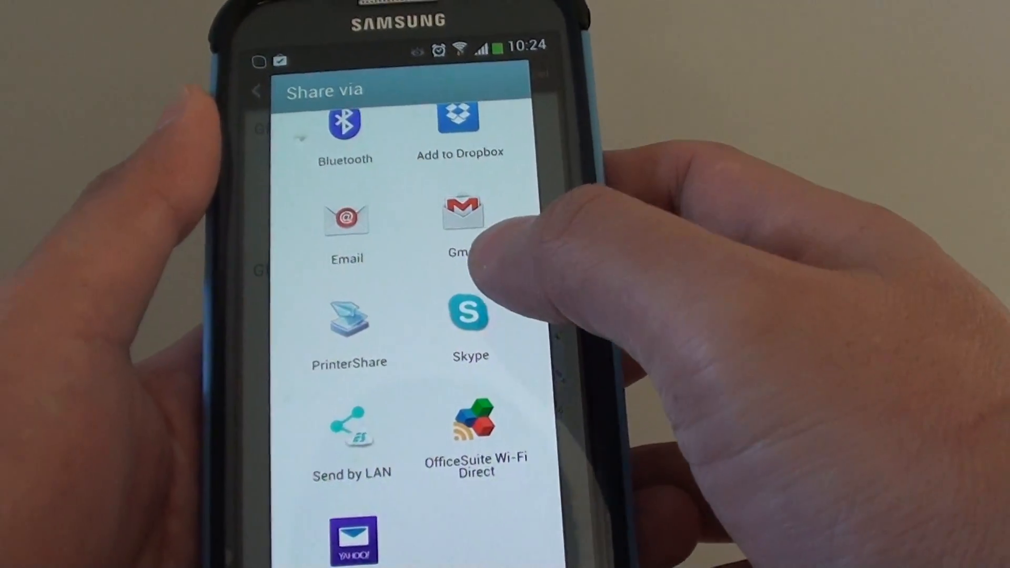
{"action": "scroll", "scroll_direction": "up", "scroll_amount": 3}
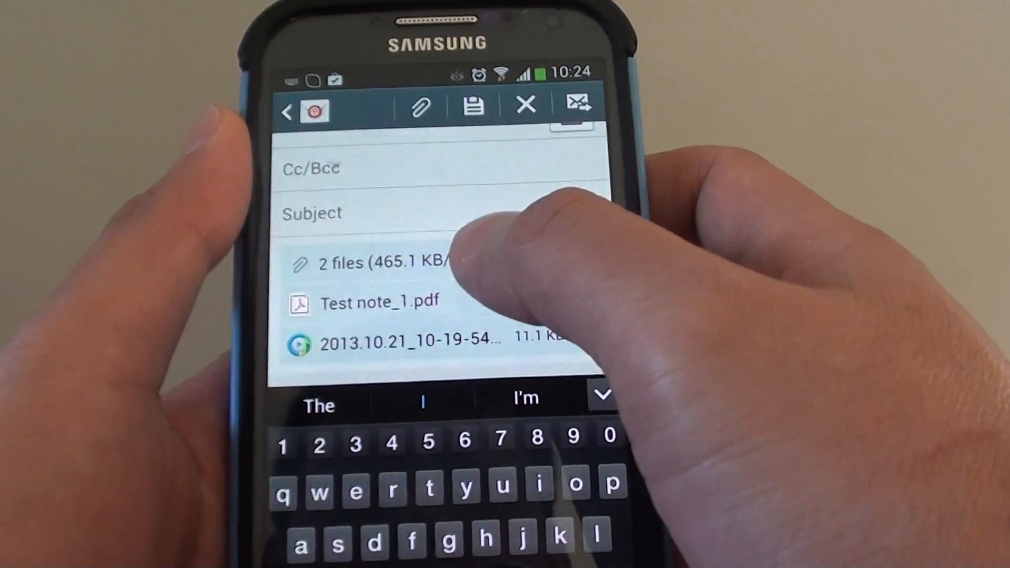
Step: Share to Email and start addressing the draft by entering "vi" in the To field
{"action": "scroll", "scroll_direction": "up", "scroll_amount": 3}
{"action": "type", "text": "da"}
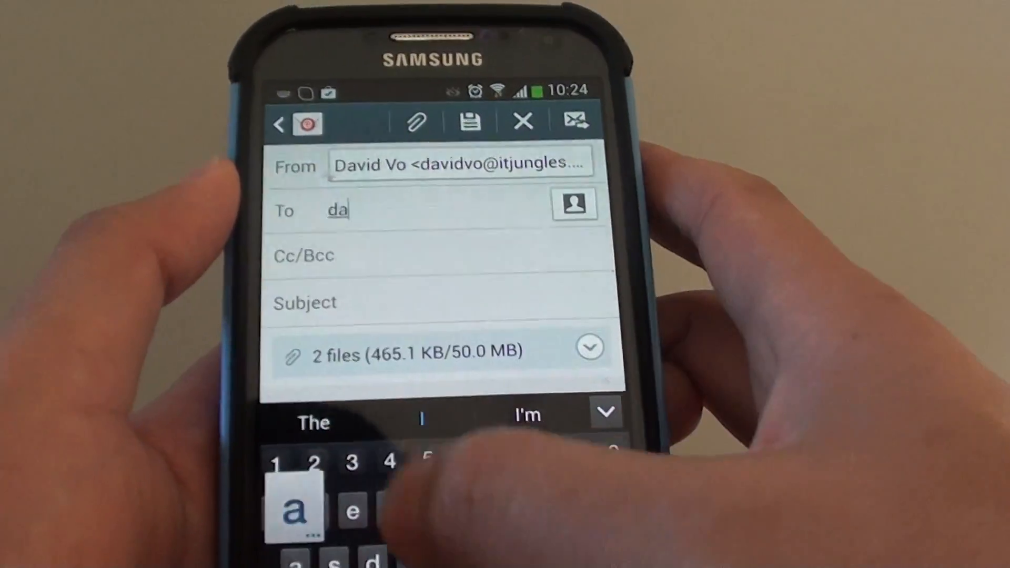
{"action": "type", "text": "vi"}
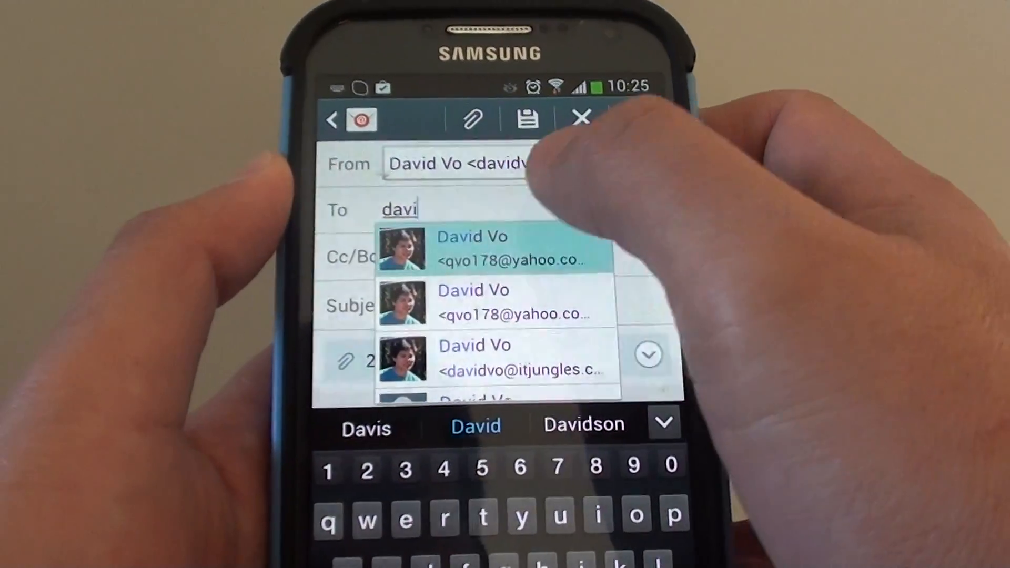